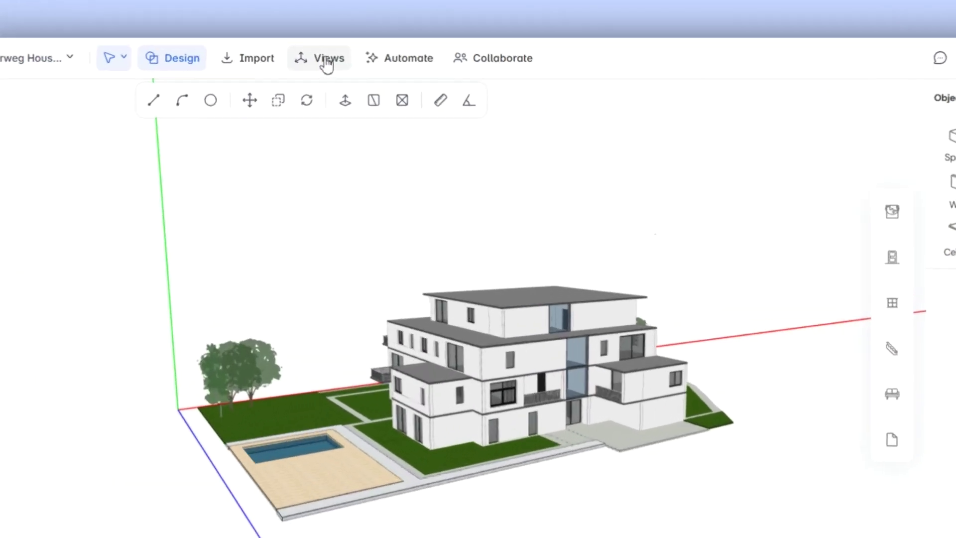
# Step: Open View Settings from the Views toolbar and inspect the canvas colour picker in HSL, leaving it white
pyautogui.click(319, 58)
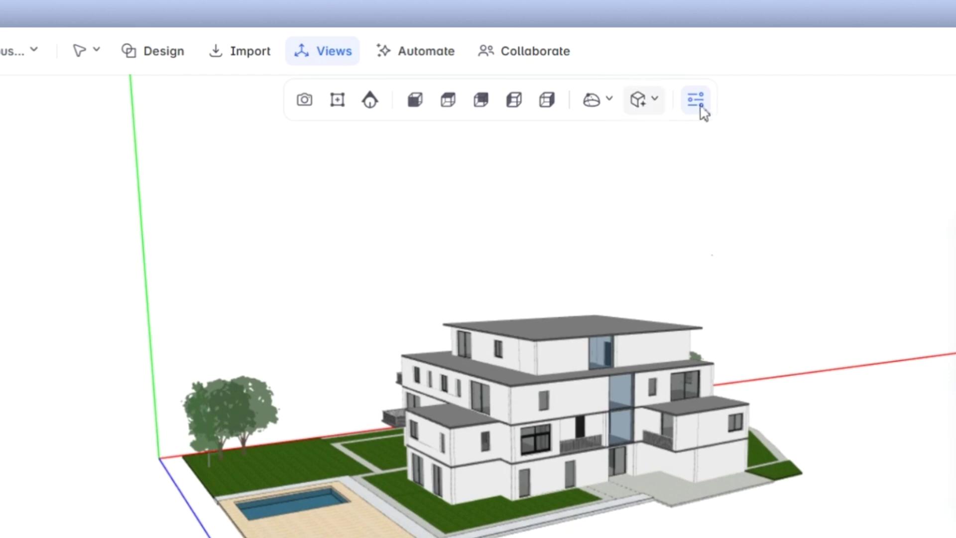
pyautogui.click(696, 99)
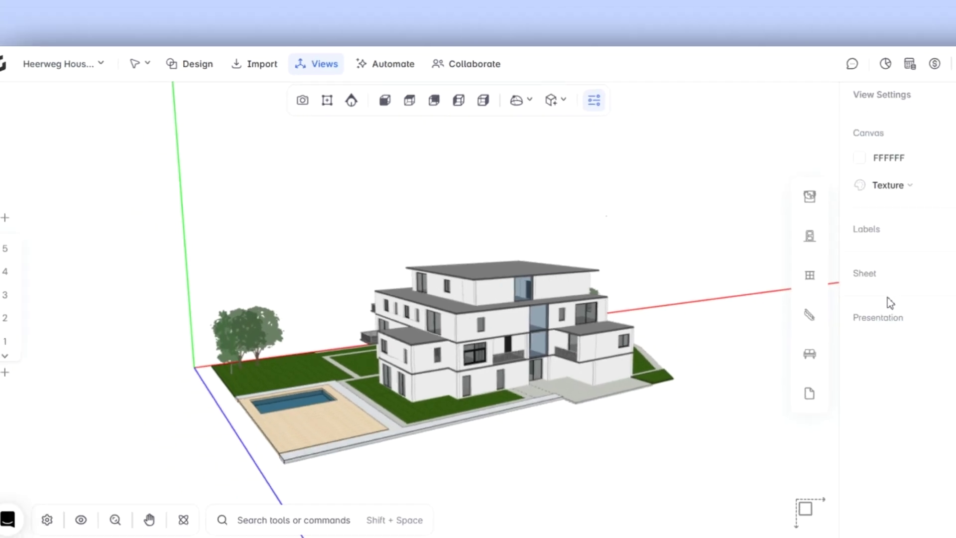
pyautogui.click(860, 159)
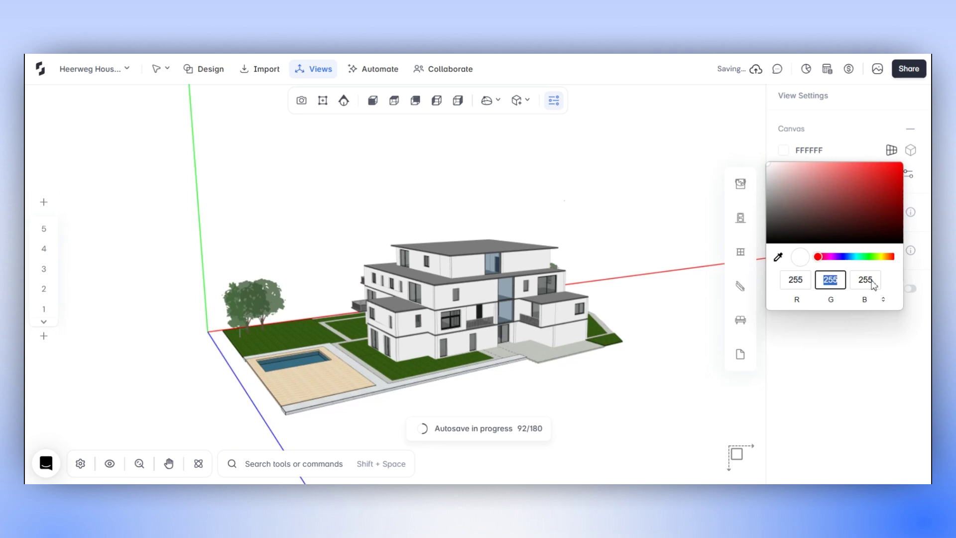
pyautogui.click(883, 300)
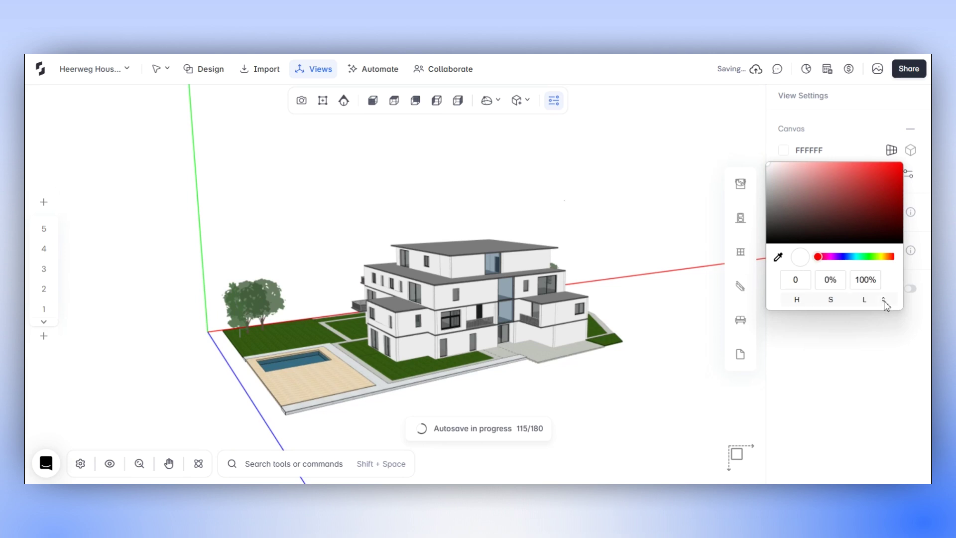
pyautogui.click(883, 300)
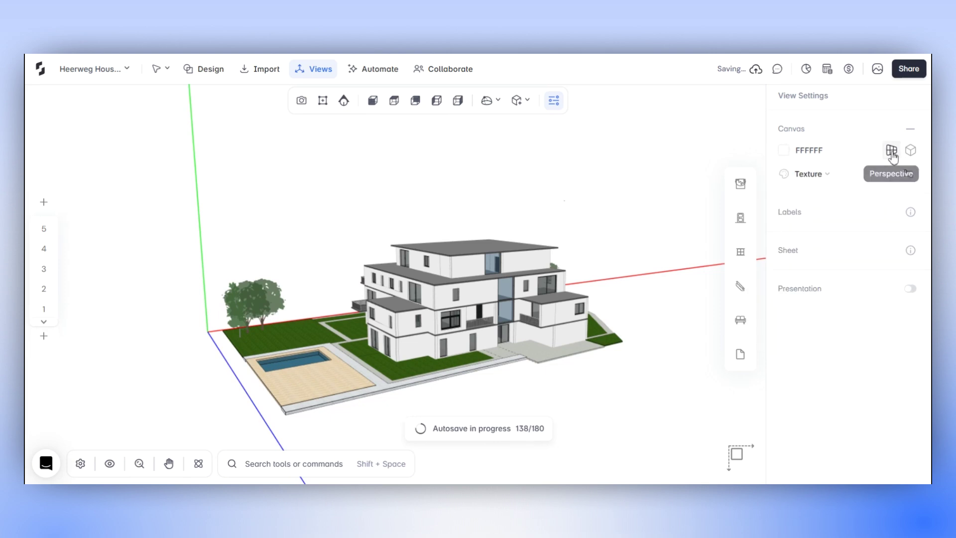
pyautogui.moveTo(912, 150)
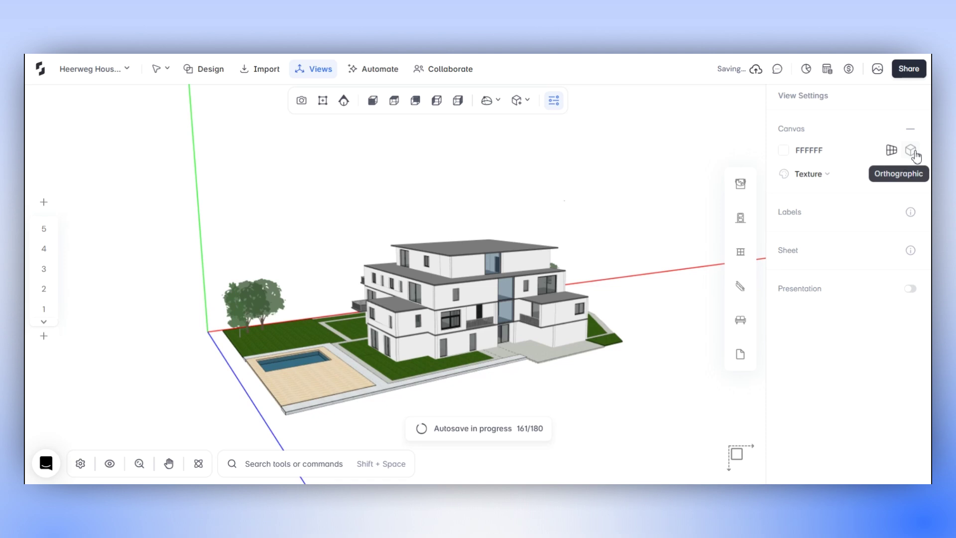
pyautogui.moveTo(836, 177)
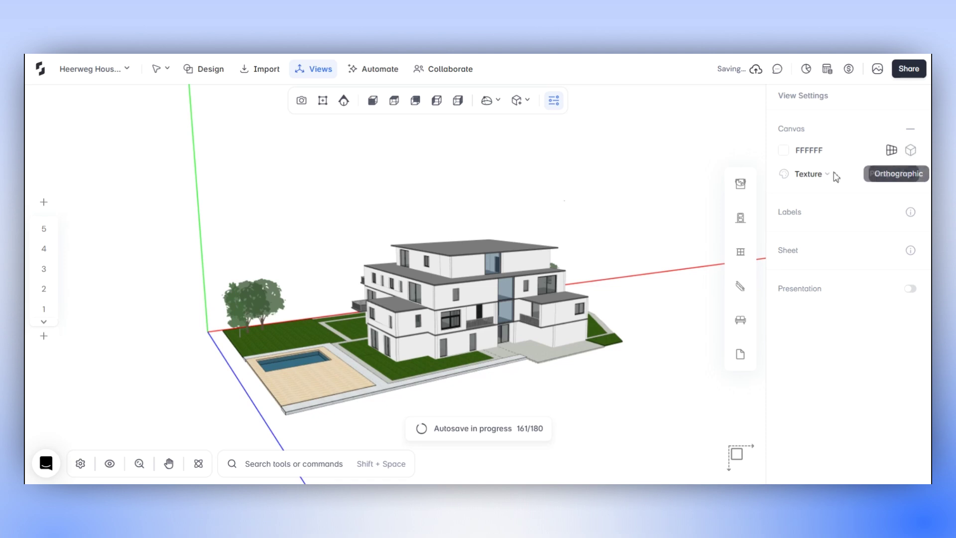
# Step: Try Monochrome then restore Texture rendering, and uncheck Show Axis in Advance Settings
pyautogui.click(808, 173)
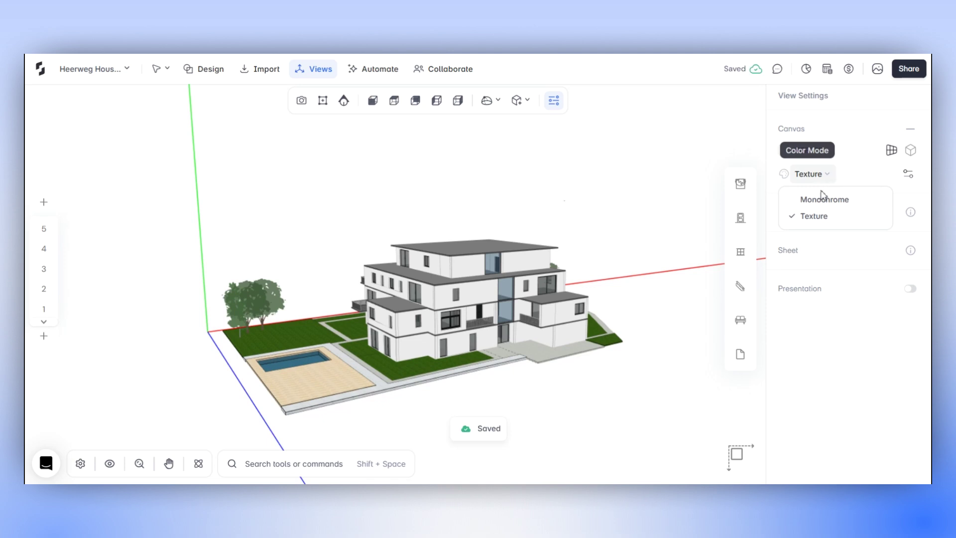
pyautogui.click(824, 200)
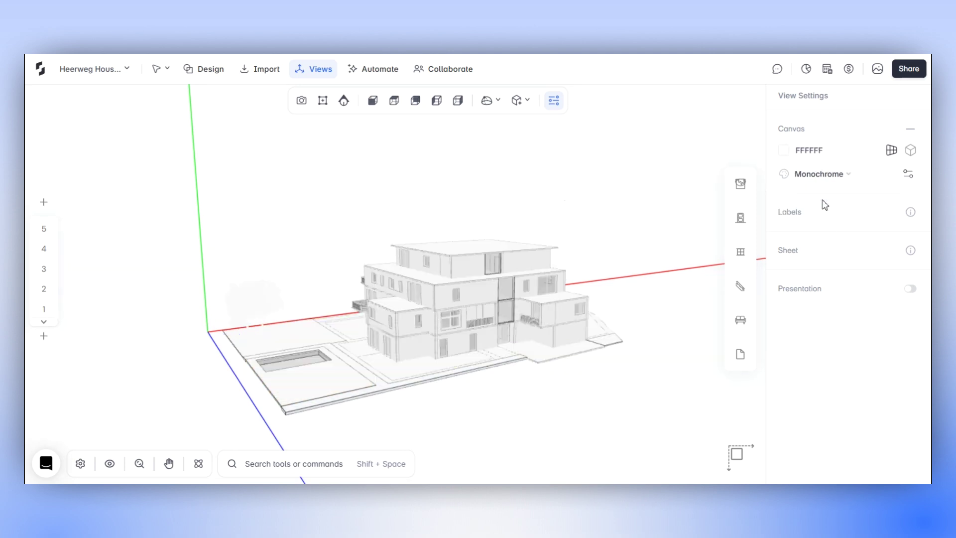
pyautogui.click(822, 173)
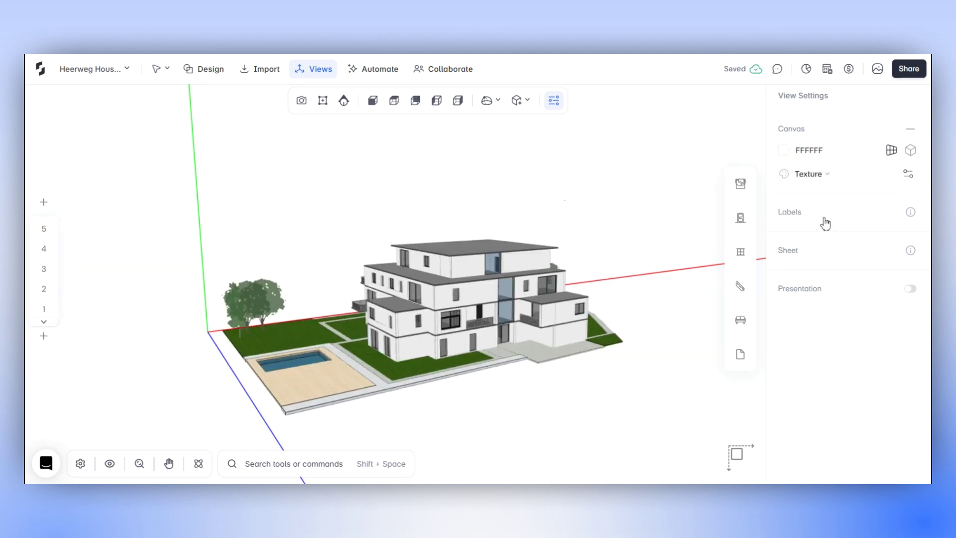
pyautogui.click(909, 173)
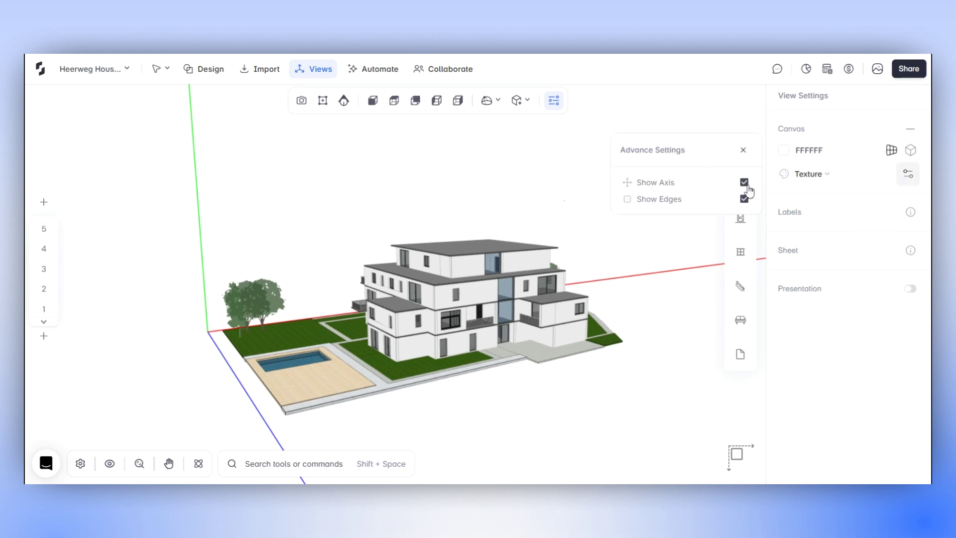
pyautogui.click(743, 182)
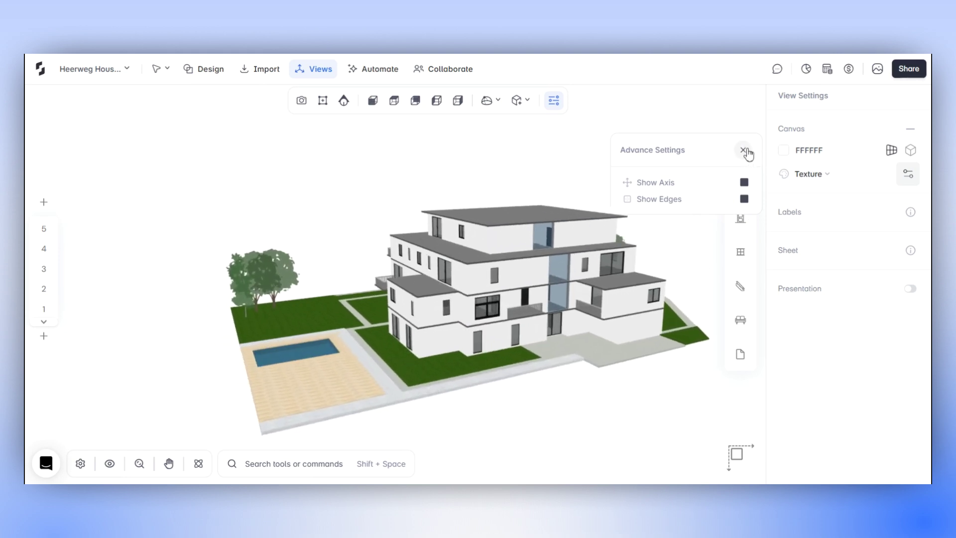
# Step: Switch to the top plan view and enable room Labels with Areas, toggling areas off and back on
pyautogui.click(744, 150)
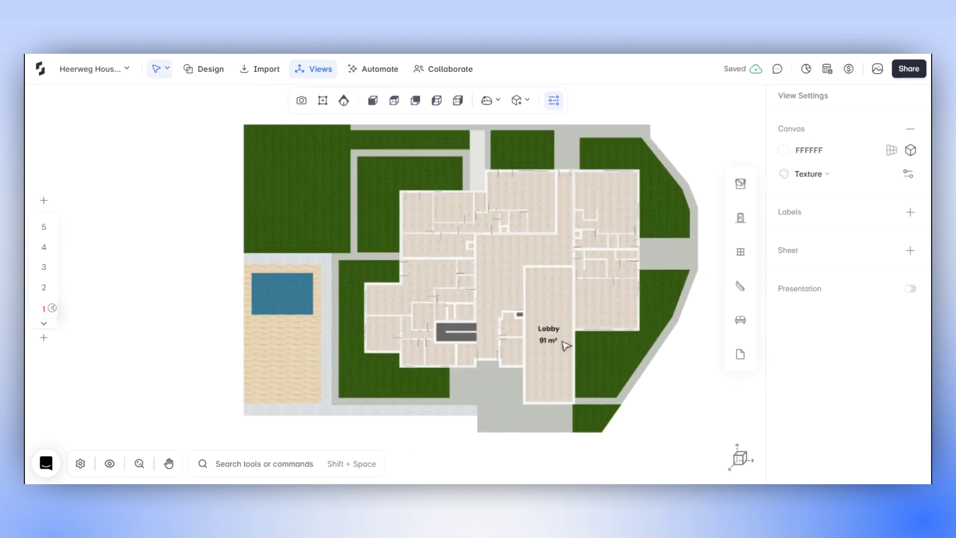
pyautogui.click(910, 174)
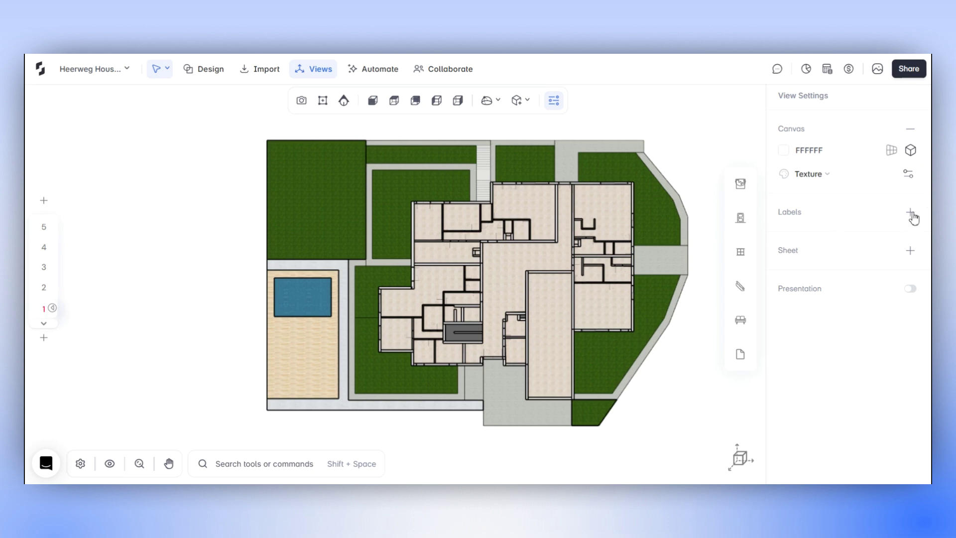
pyautogui.click(910, 211)
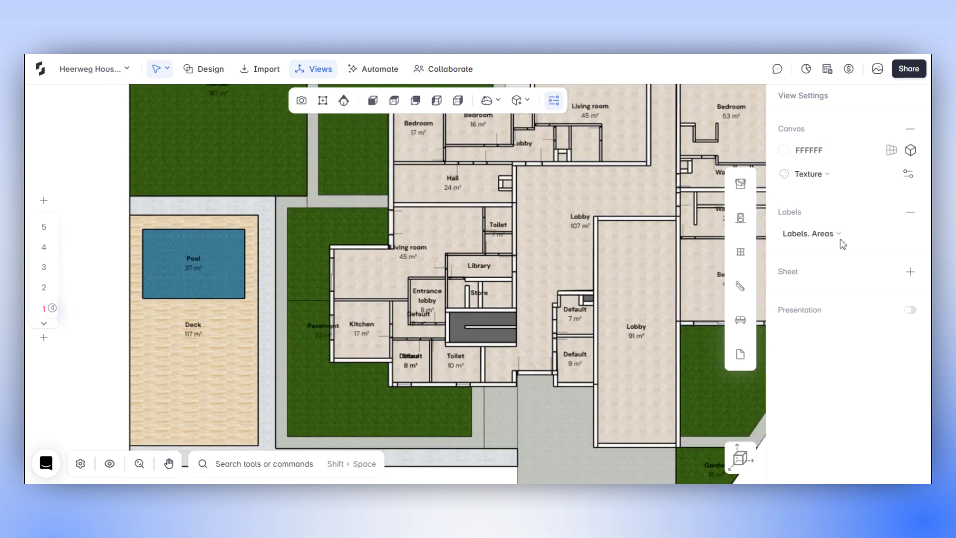
pyautogui.click(811, 234)
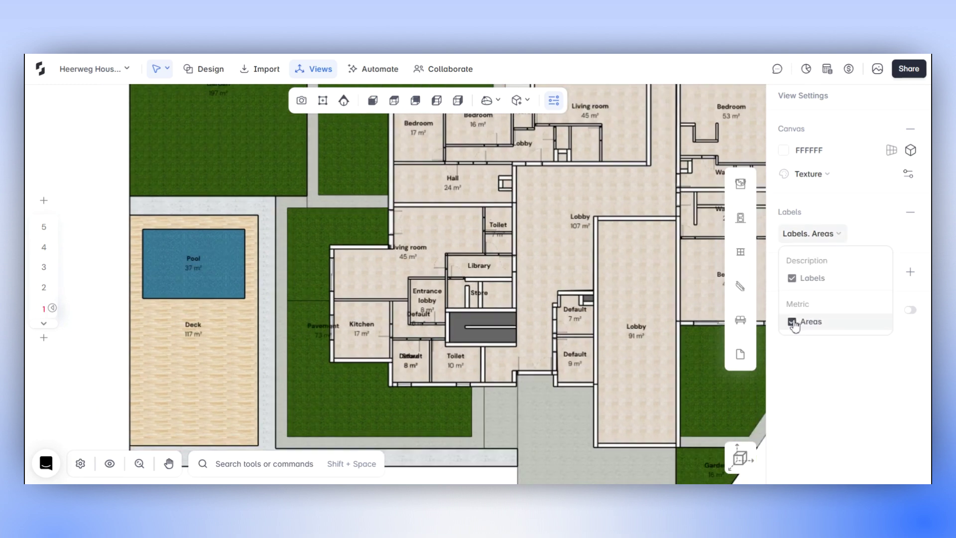
pyautogui.click(792, 322)
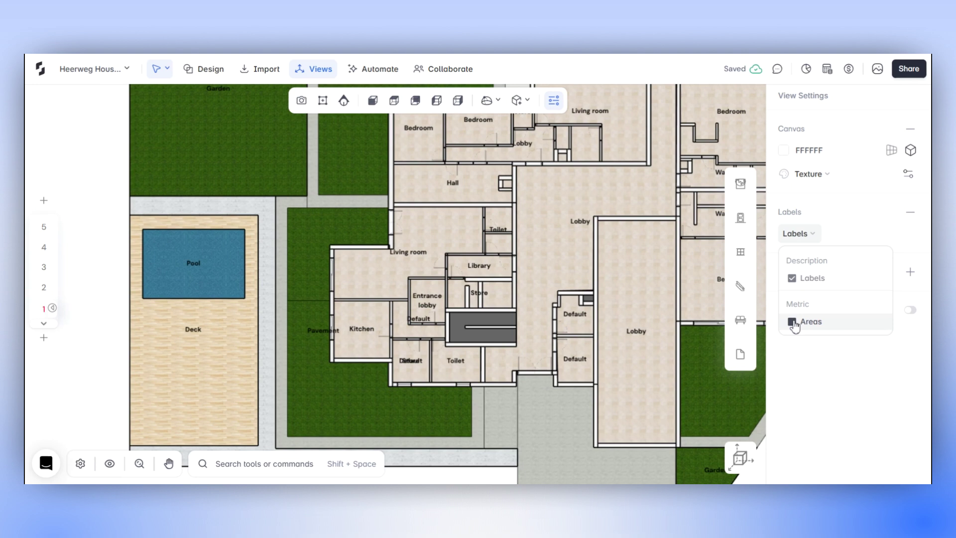
pyautogui.click(792, 322)
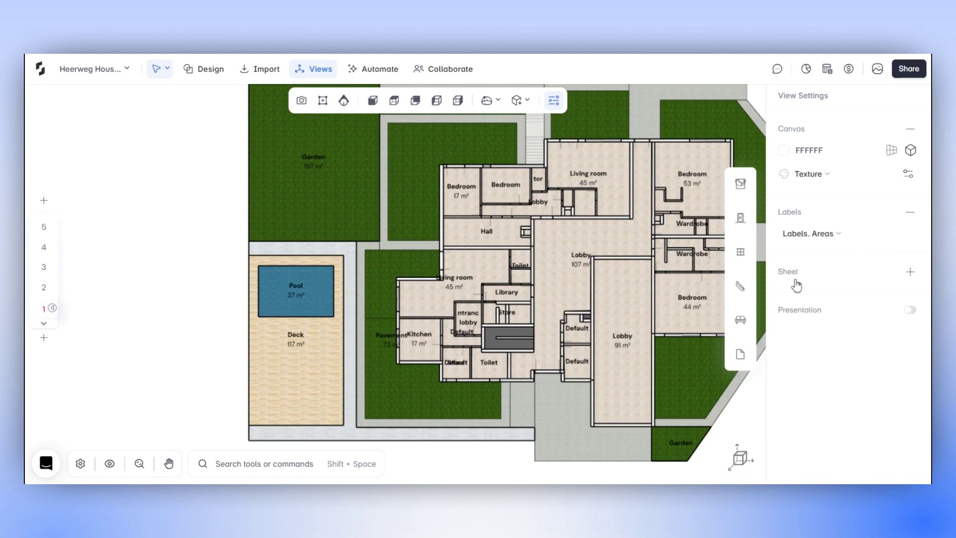
pyautogui.moveTo(791, 285)
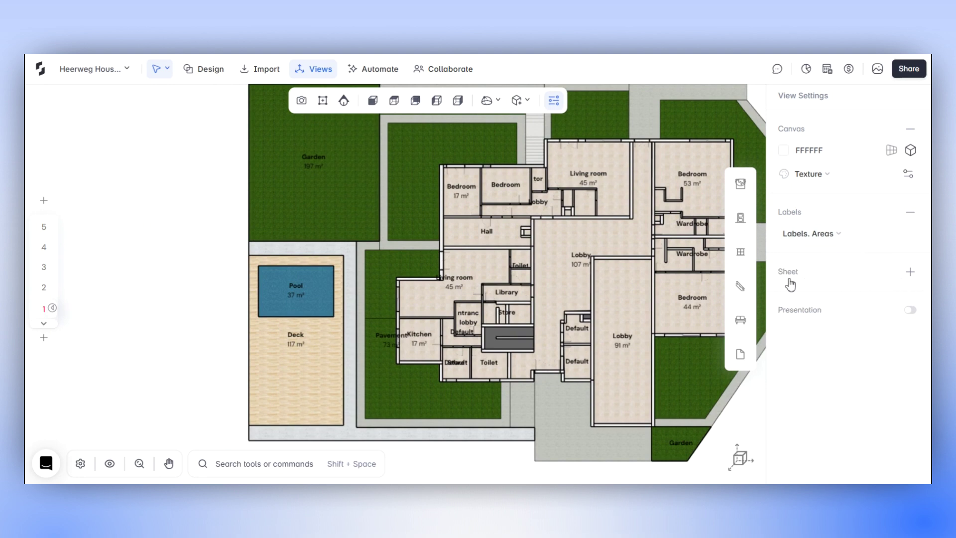
pyautogui.moveTo(908, 280)
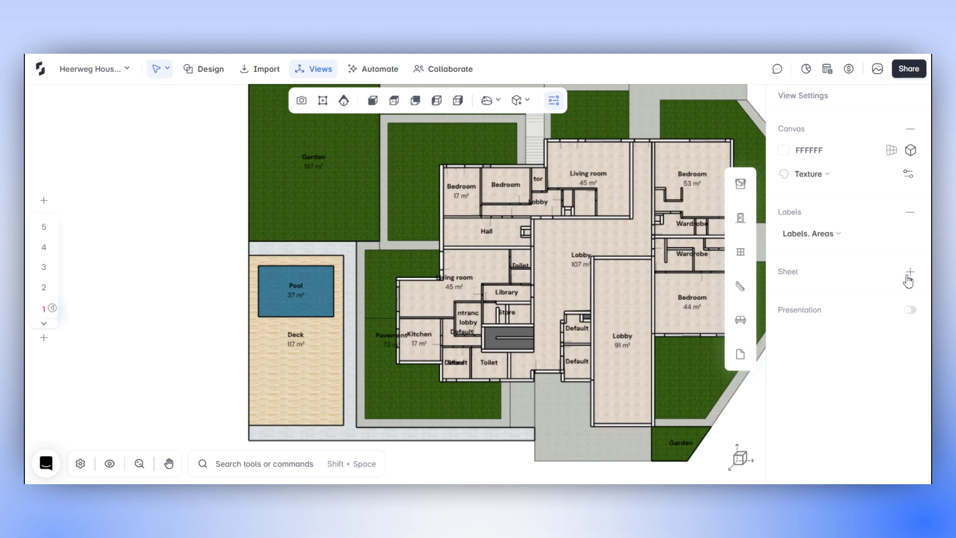
pyautogui.click(909, 273)
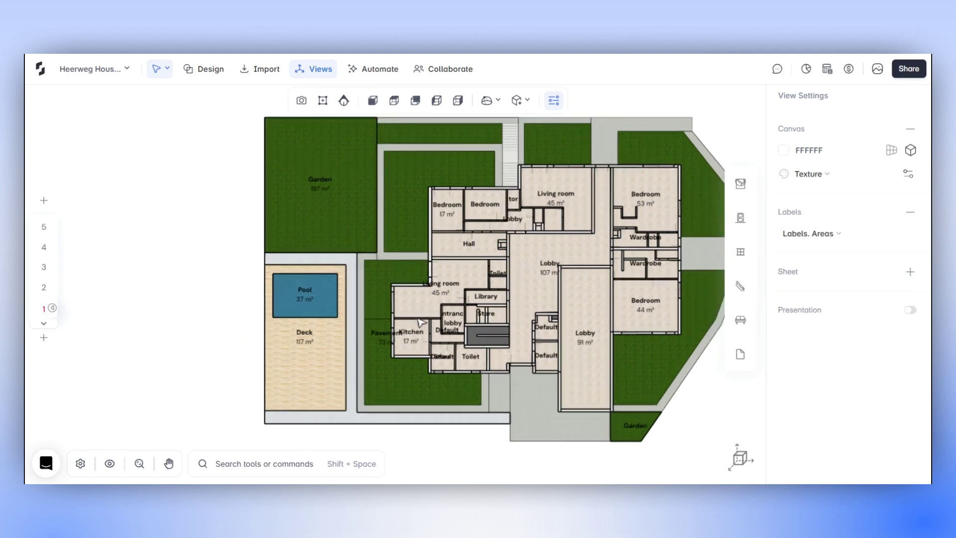
# Step: Turn Presentation on, save the monochrome labelled plan as a scene, then return to textured rendering
pyautogui.click(911, 310)
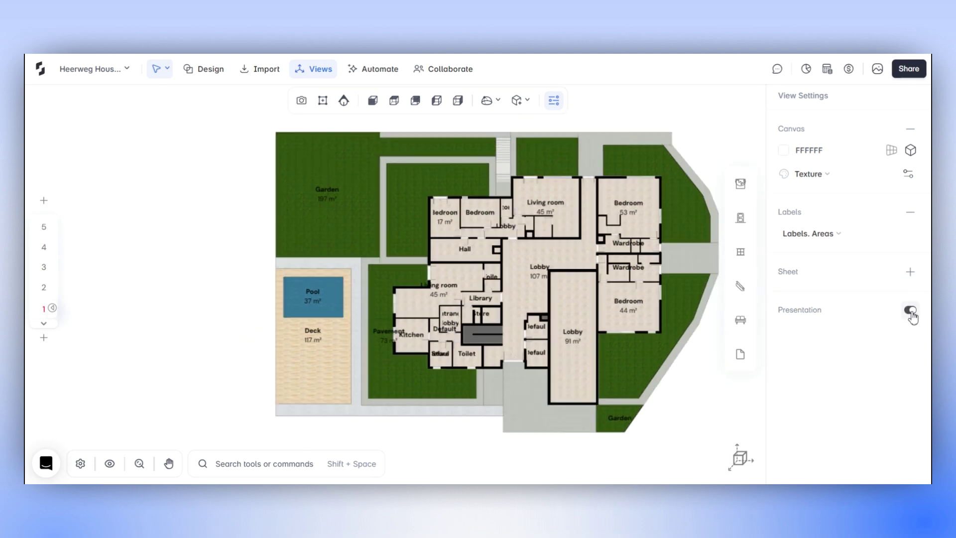
pyautogui.click(910, 308)
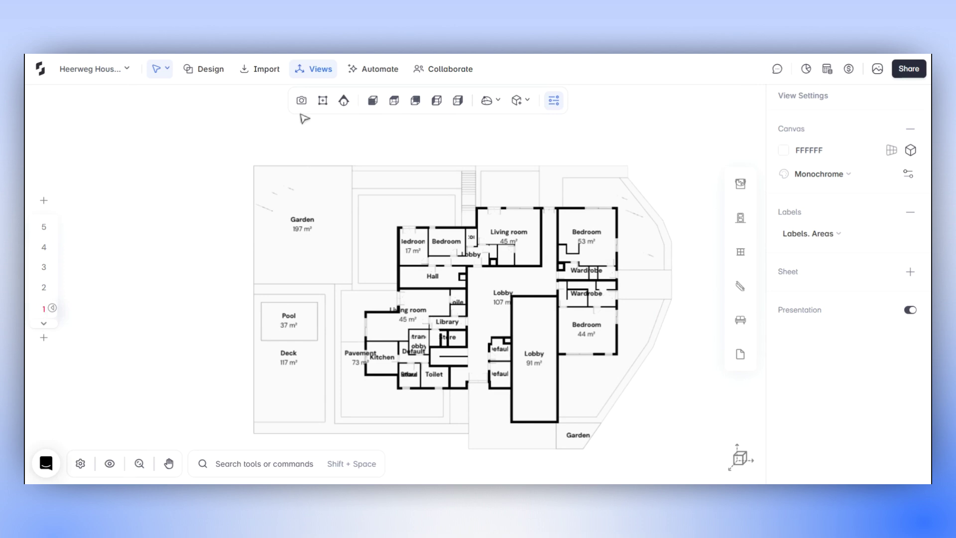
pyautogui.moveTo(322, 100)
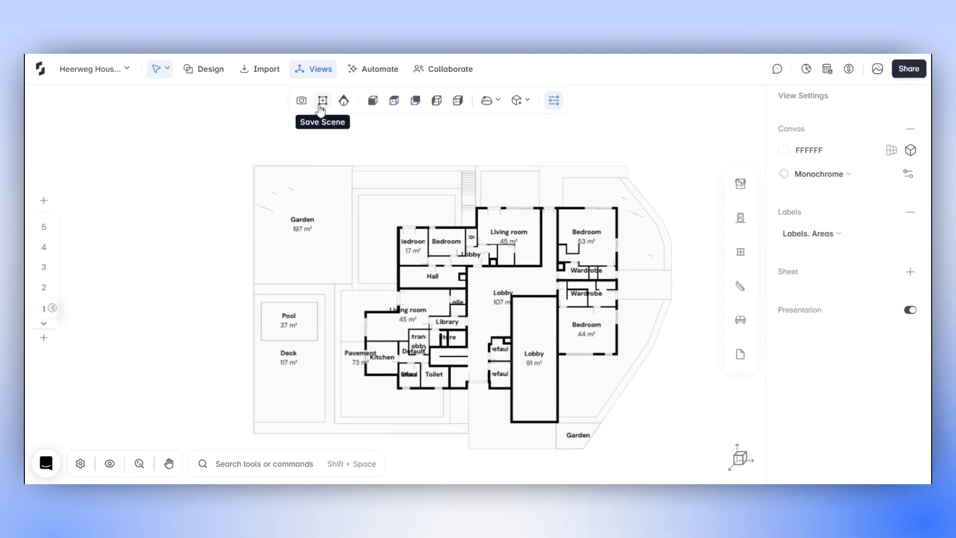
pyautogui.click(322, 100)
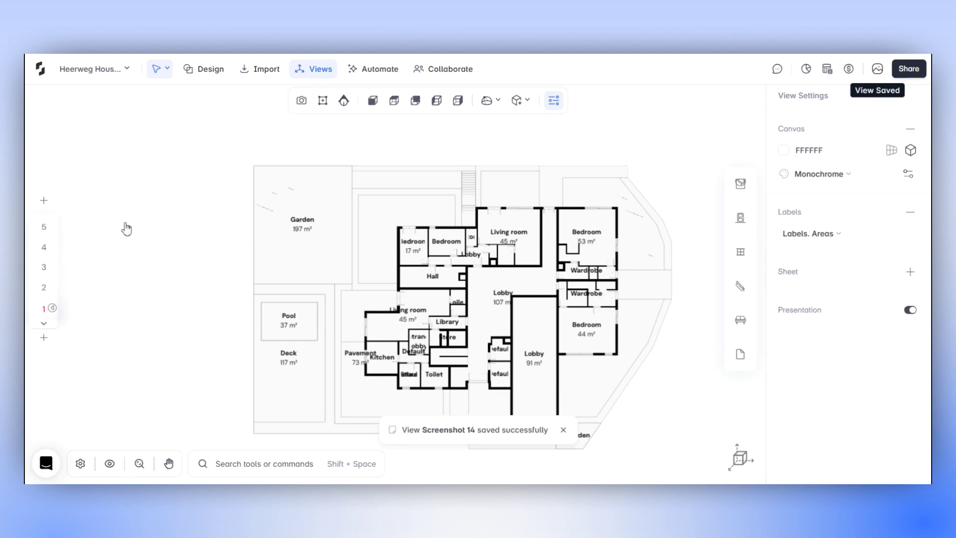
pyautogui.click(819, 173)
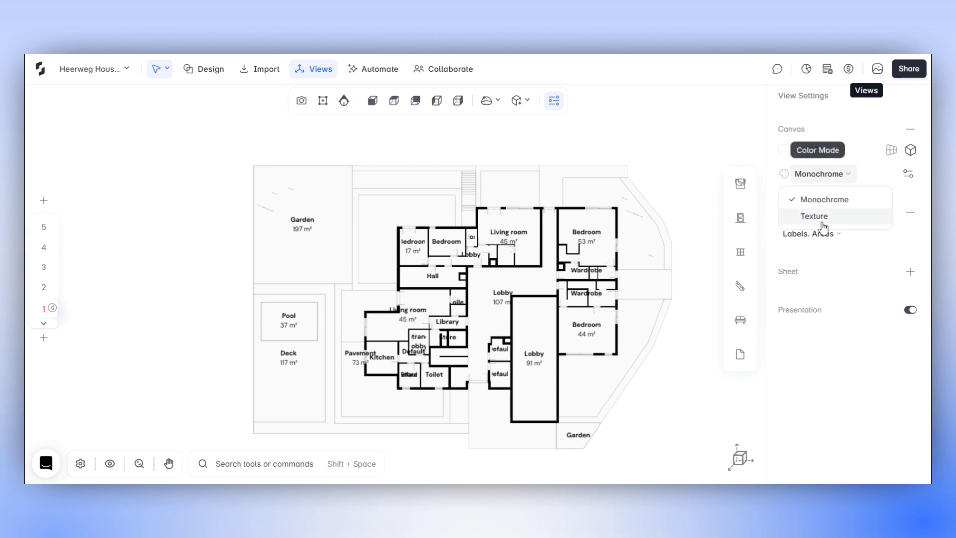
pyautogui.click(813, 215)
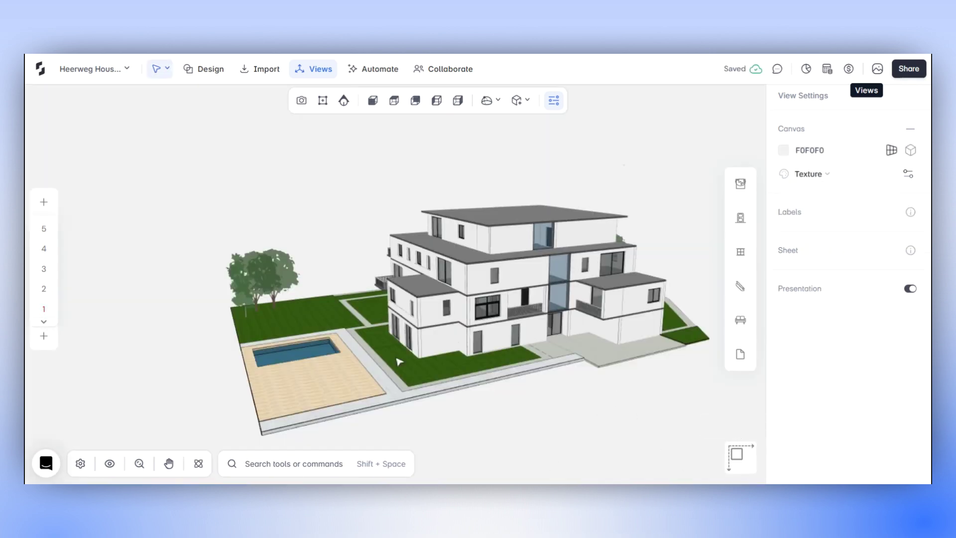
# Step: Cycle the house through Front, Back and side elevation views
pyautogui.click(372, 100)
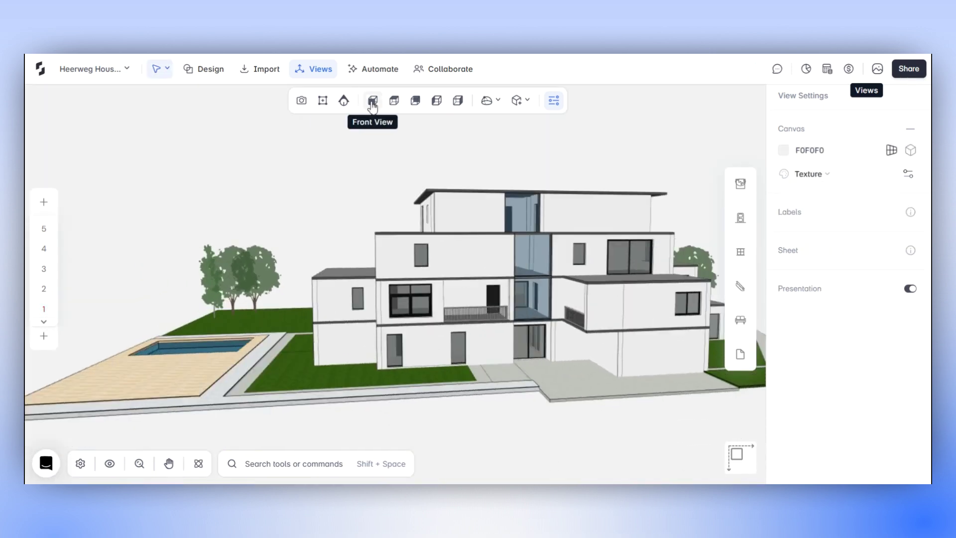
pyautogui.click(372, 100)
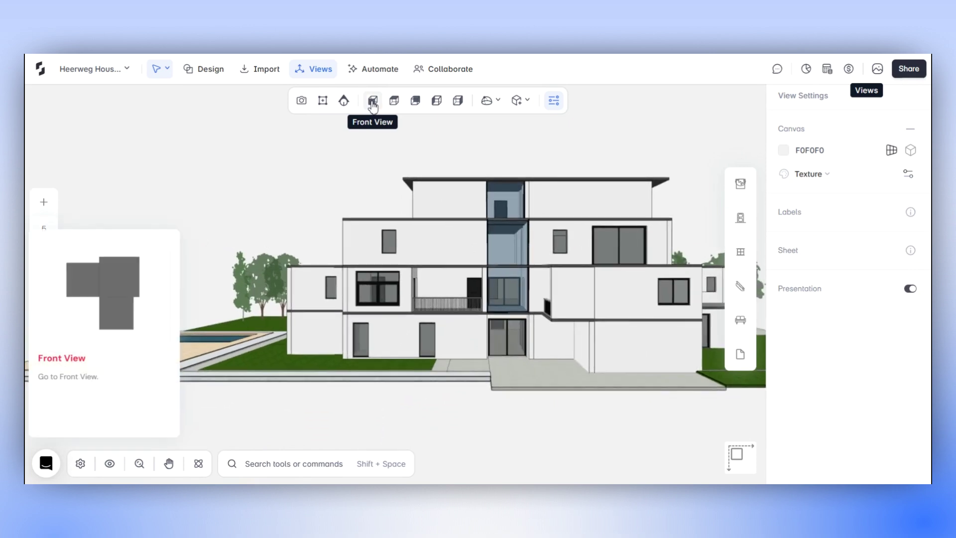
pyautogui.moveTo(322, 100)
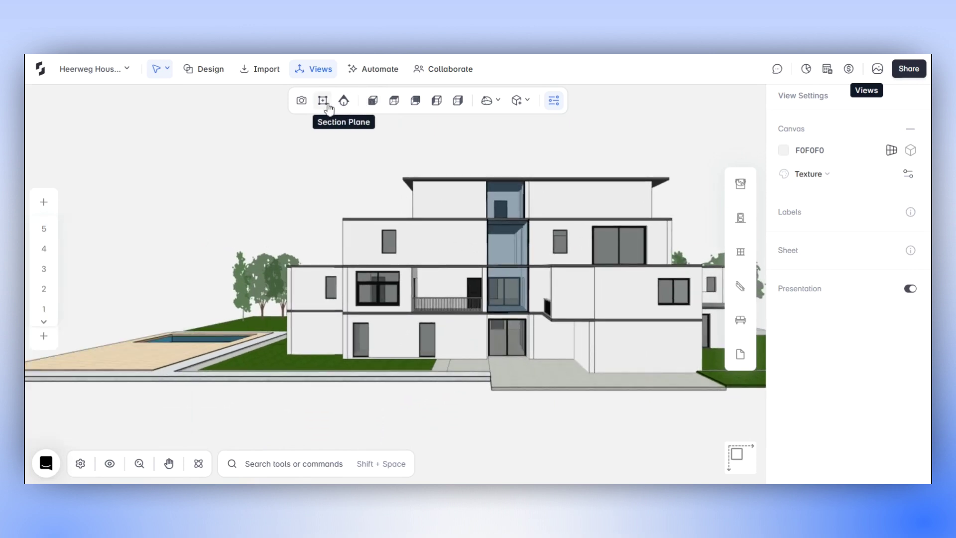
pyautogui.moveTo(323, 100)
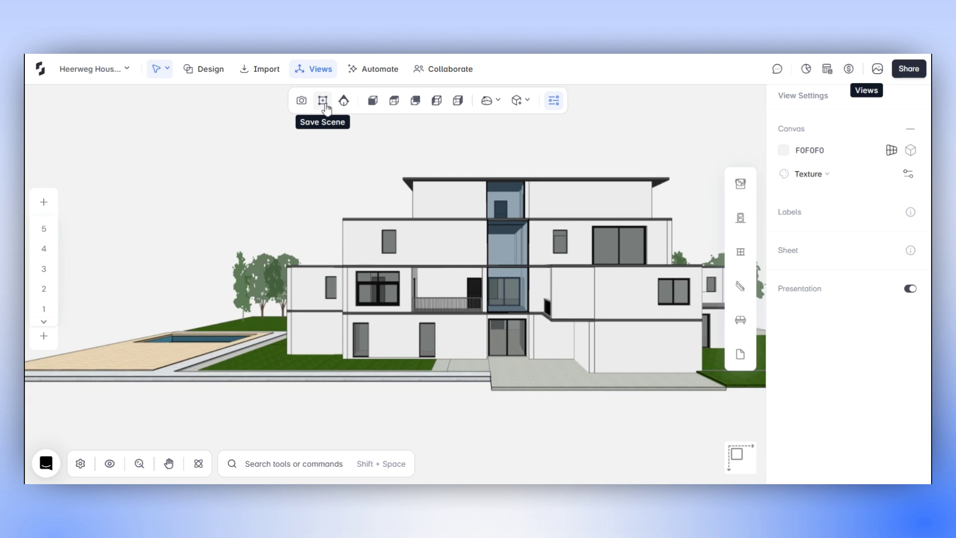
pyautogui.moveTo(395, 99)
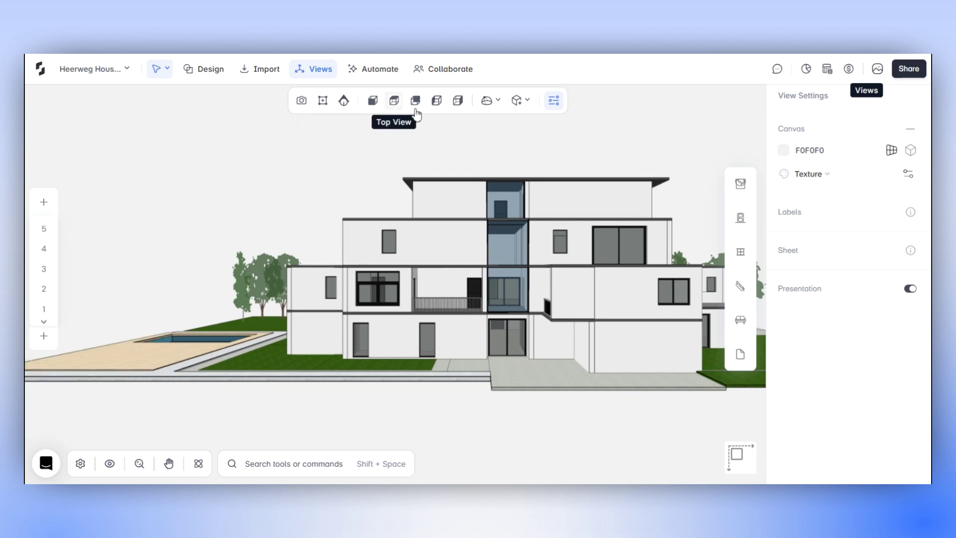
pyautogui.click(414, 99)
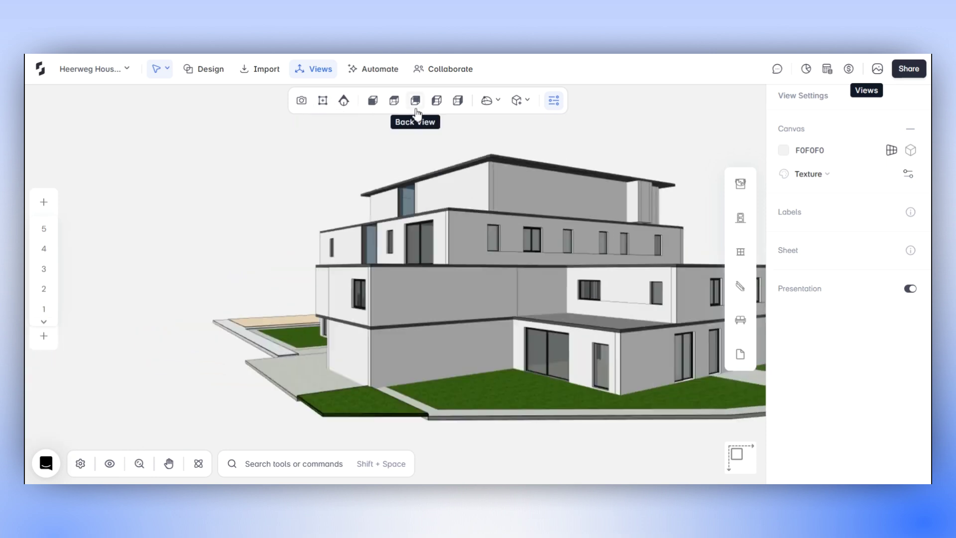
pyautogui.click(415, 99)
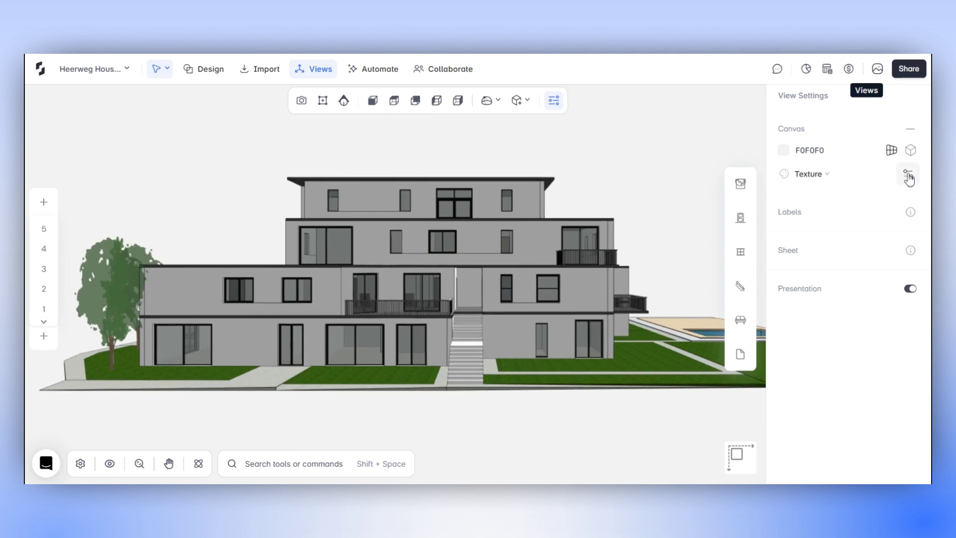
pyautogui.moveTo(437, 99)
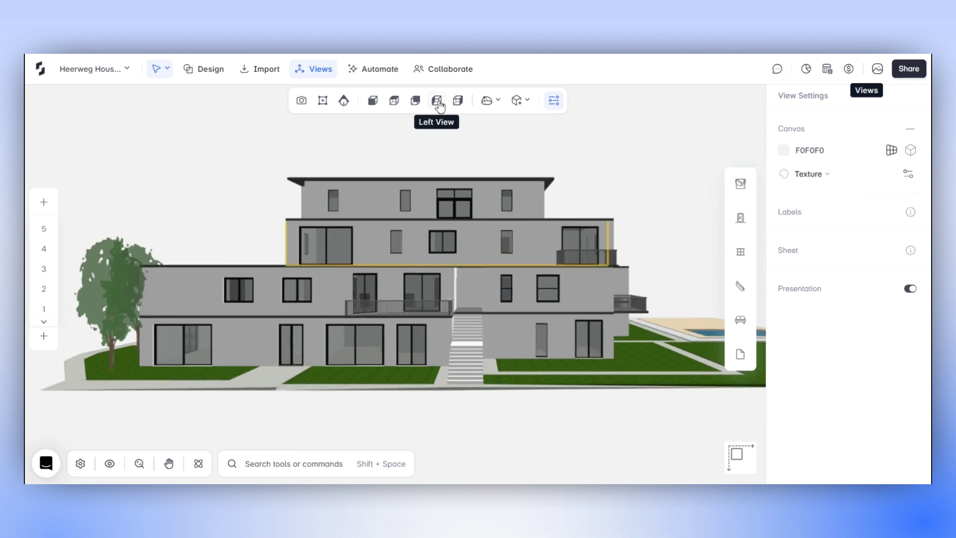
pyautogui.click(457, 100)
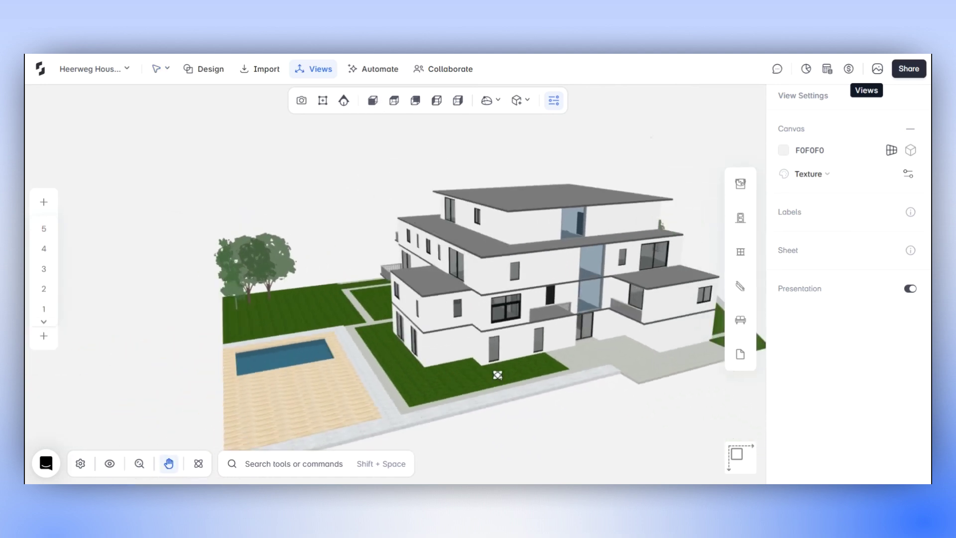
pyautogui.moveTo(323, 100)
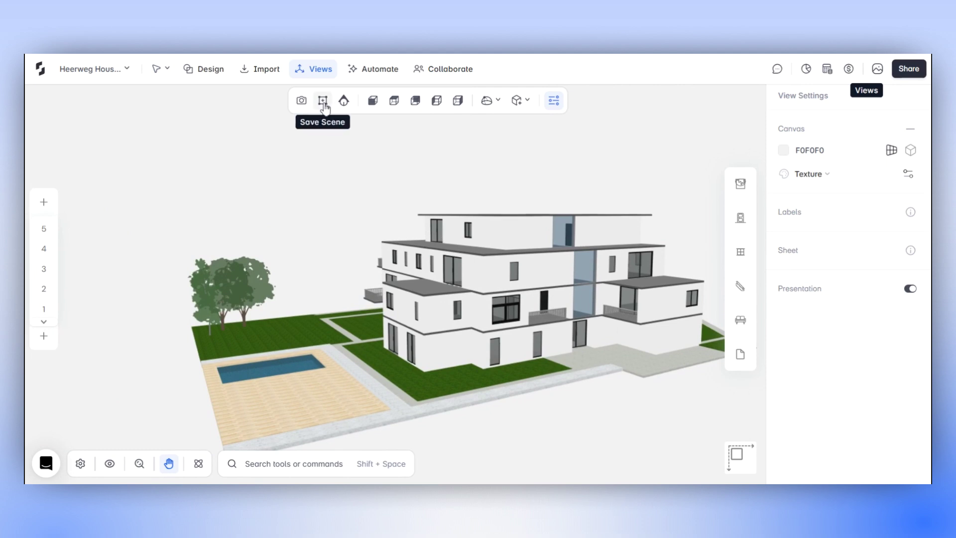
# Step: Save the current scene as a view and open the Views panel listing saved screenshots
pyautogui.click(322, 100)
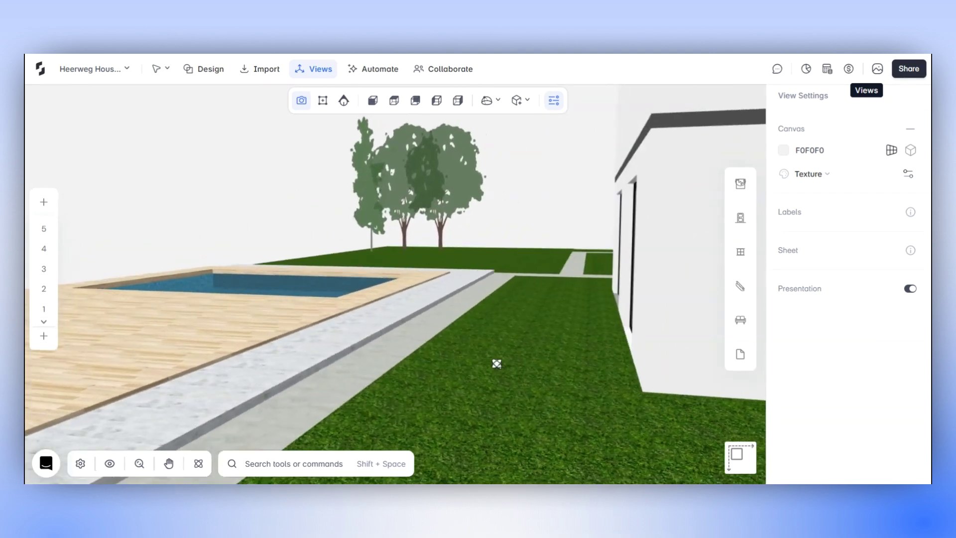
pyautogui.click(301, 100)
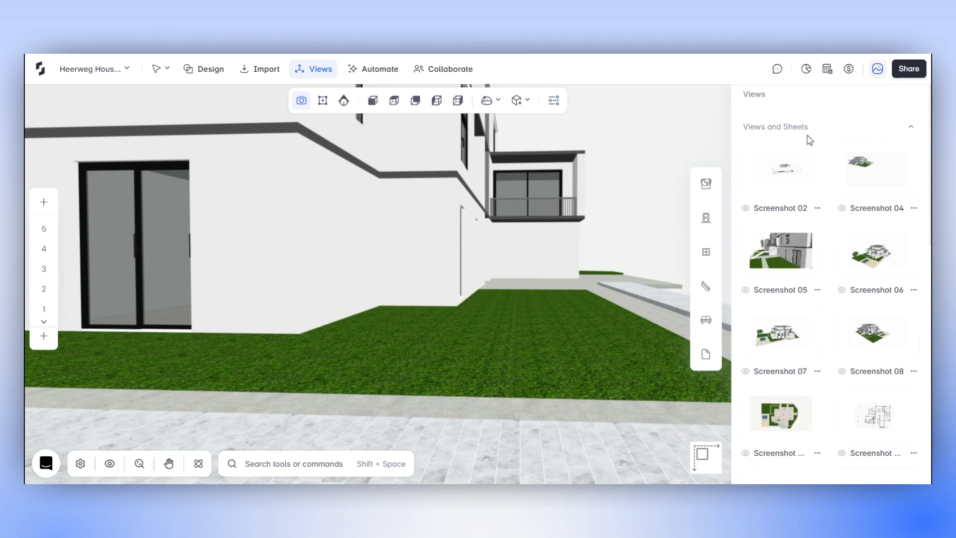
pyautogui.moveTo(837, 241)
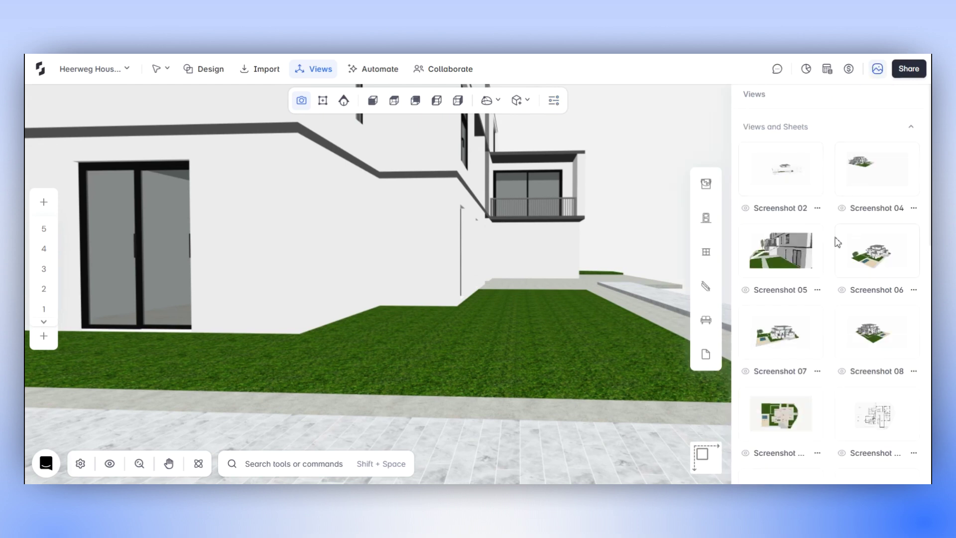
# Step: Recall saved views Screenshot 07 then Screenshot 08 from the Views panel
pyautogui.click(780, 251)
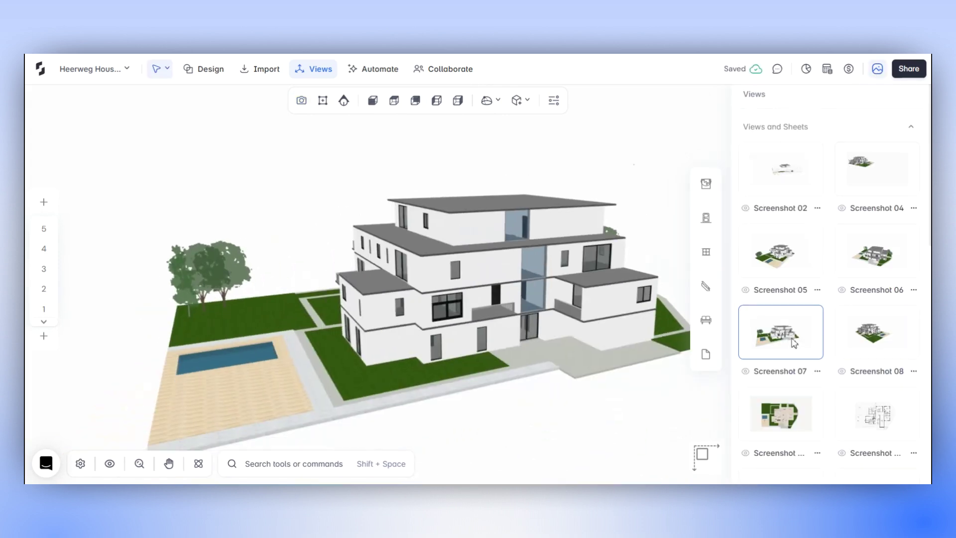
pyautogui.click(915, 371)
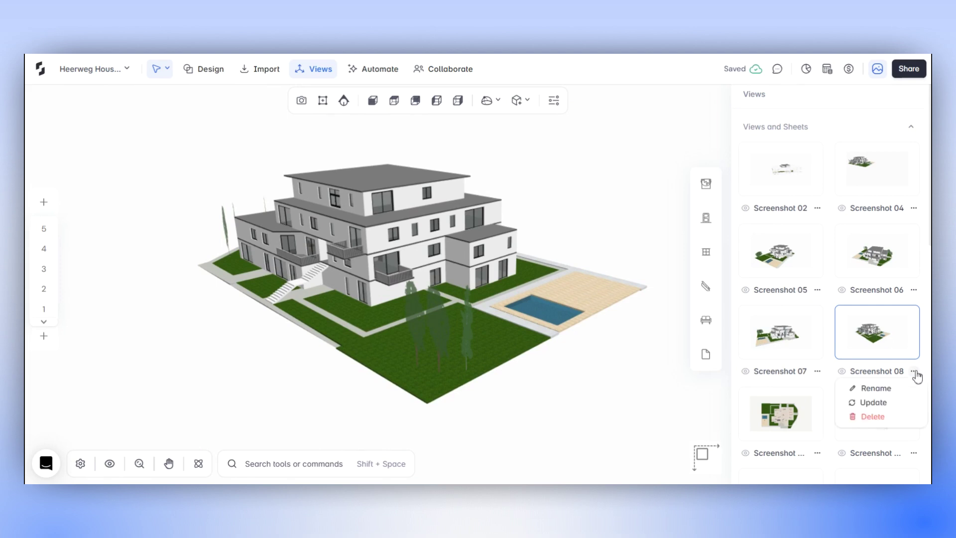
pyautogui.moveTo(873, 416)
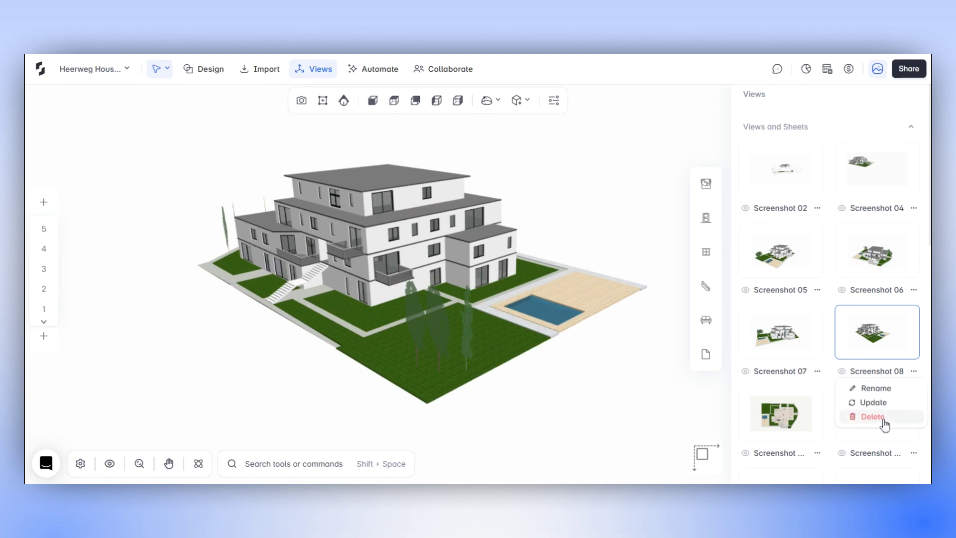
pyautogui.moveTo(873, 402)
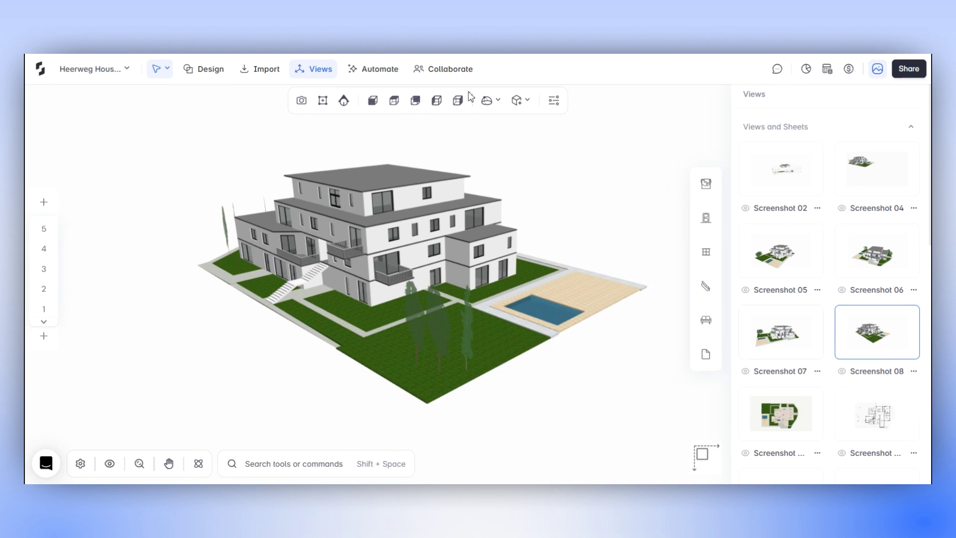
# Step: Set the canvas background colour to light blue ABDDDE in Advance Settings
pyautogui.click(553, 99)
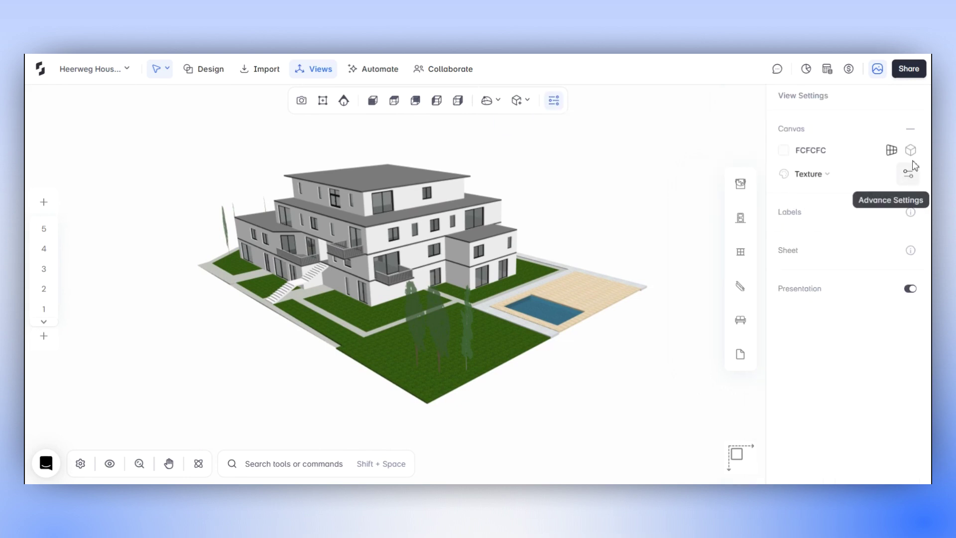
pyautogui.click(908, 174)
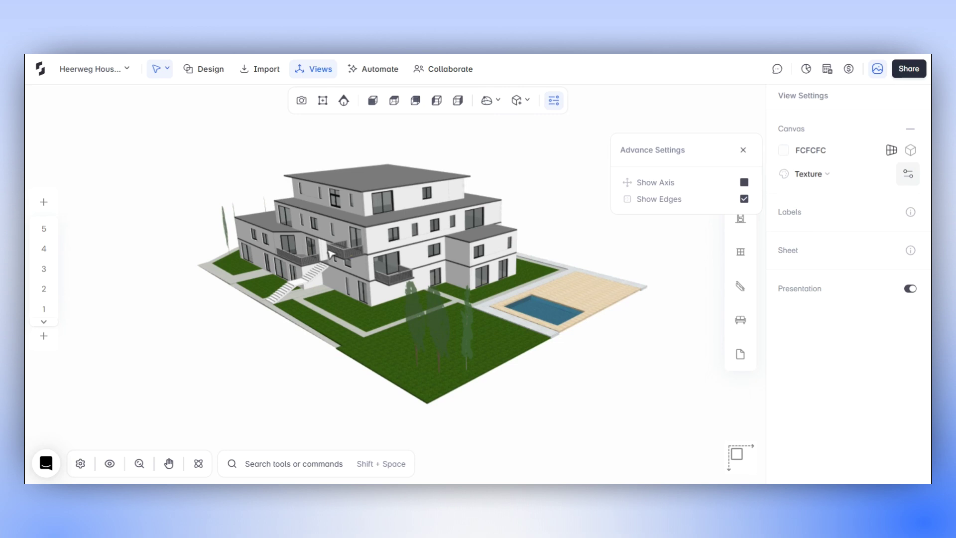
pyautogui.click(784, 150)
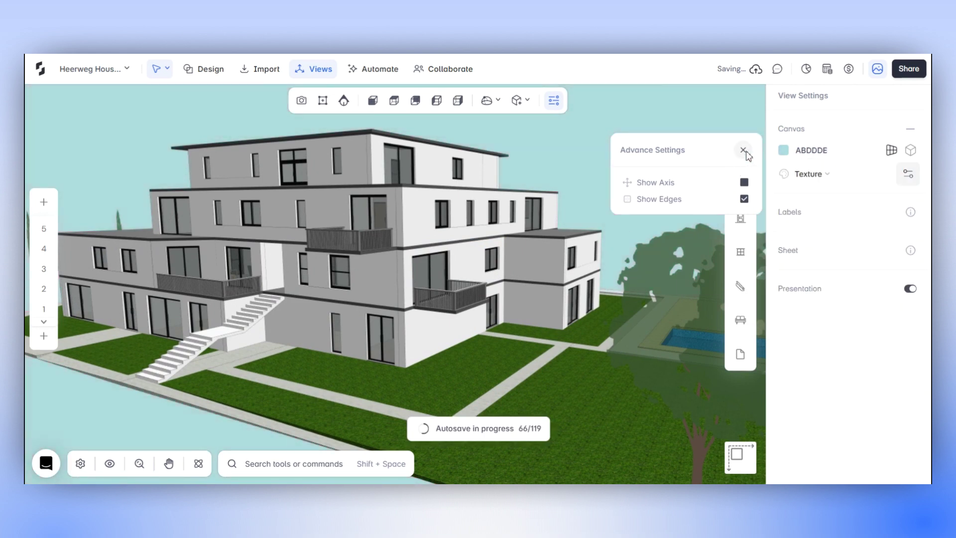
pyautogui.click(745, 150)
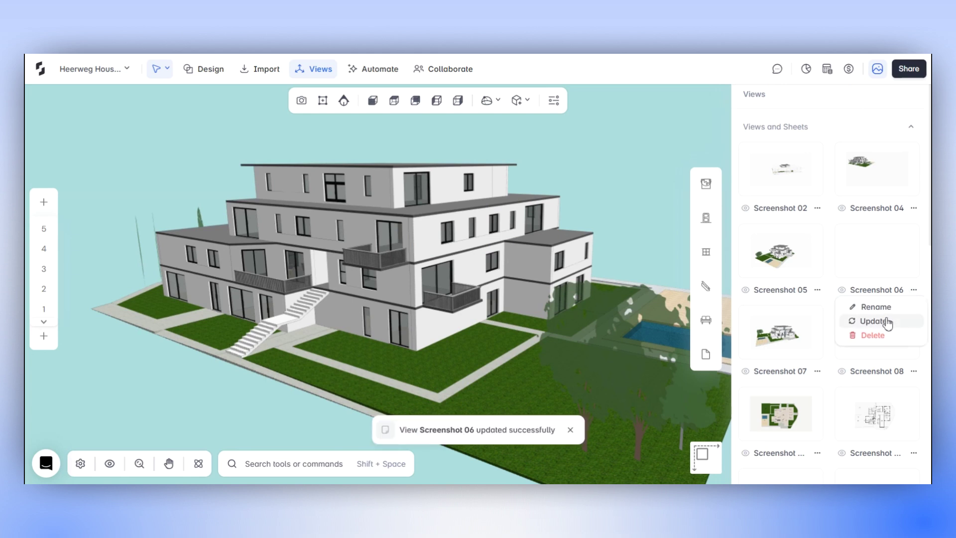
# Step: Update Screenshot 06 with the blue canvas, then compare it against Screenshot 05 and save the project
pyautogui.click(874, 321)
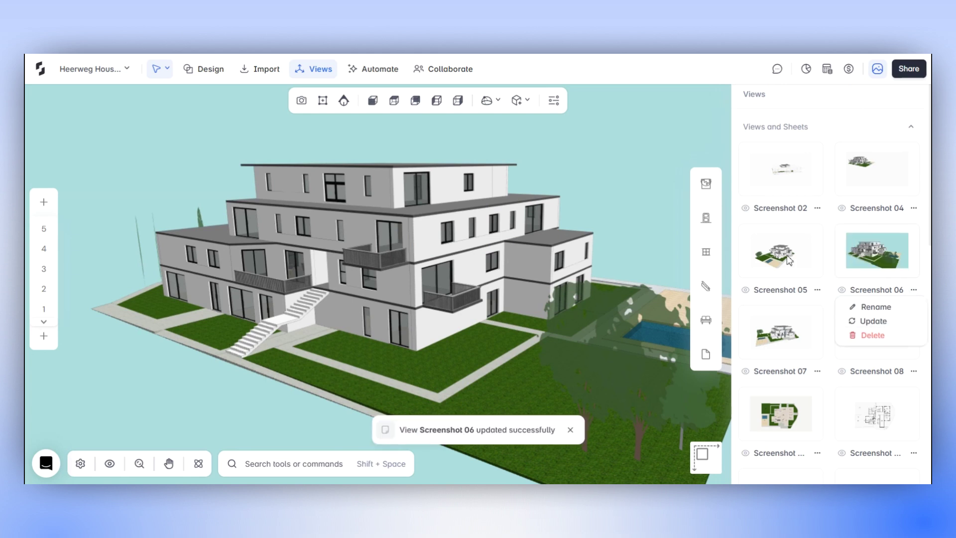
pyautogui.click(781, 251)
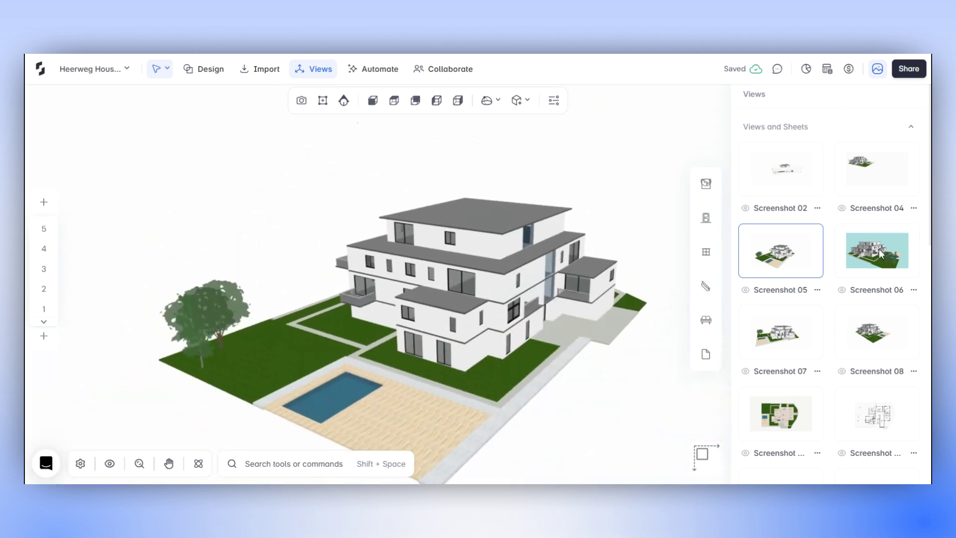
pyautogui.click(877, 251)
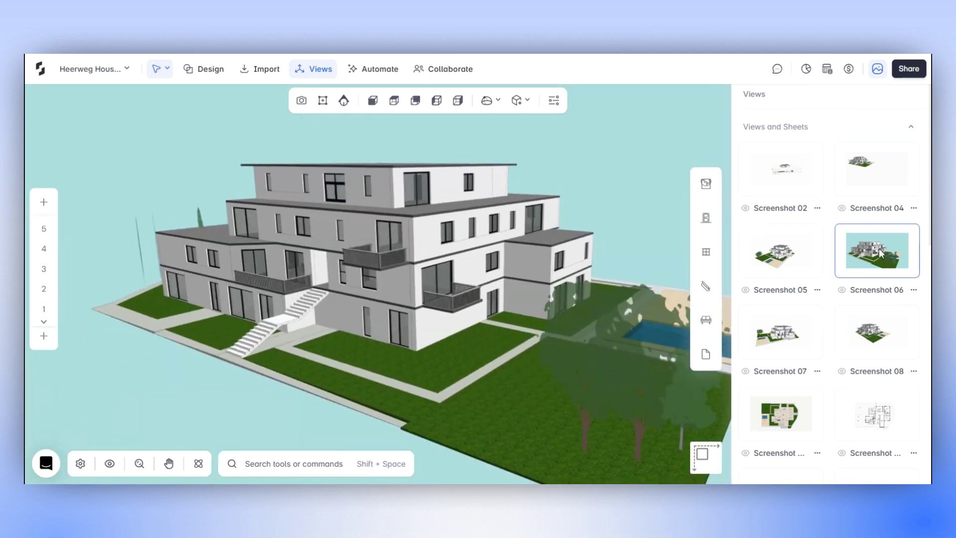
pyautogui.click(213, 293)
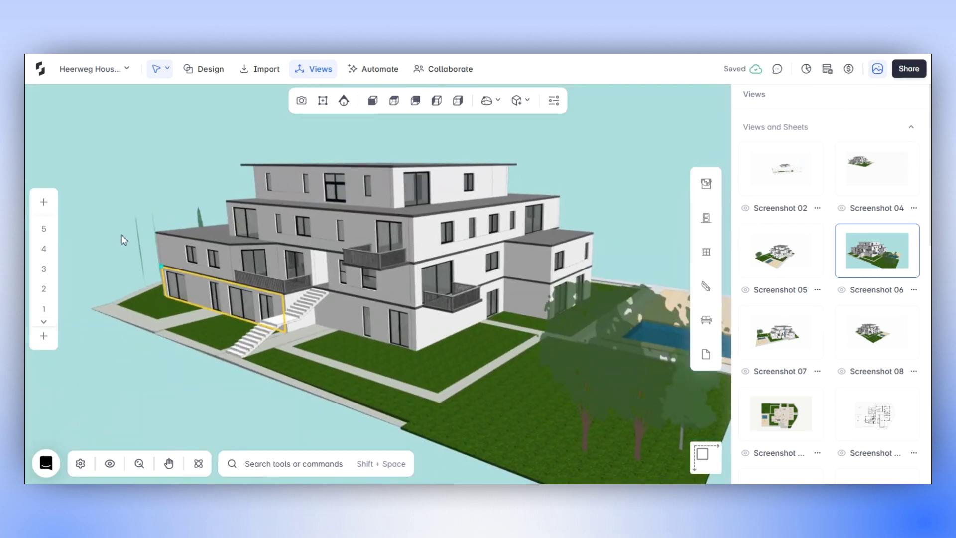